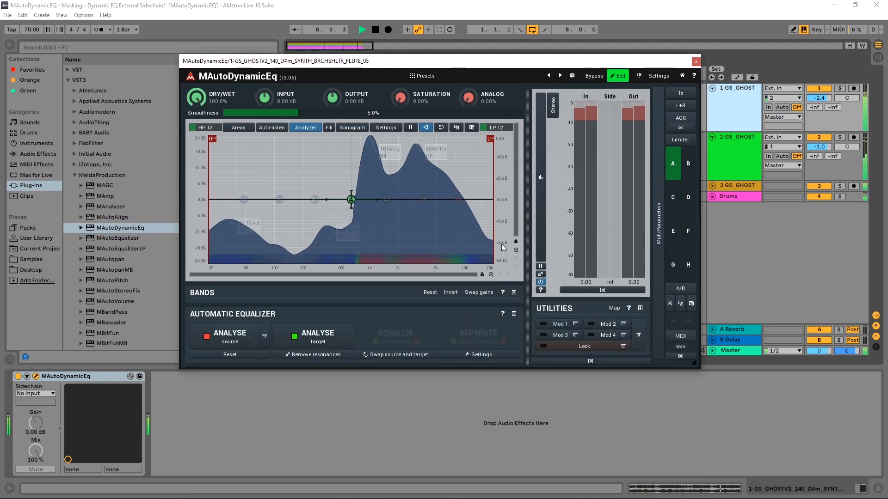
mouse_move(405, 199)
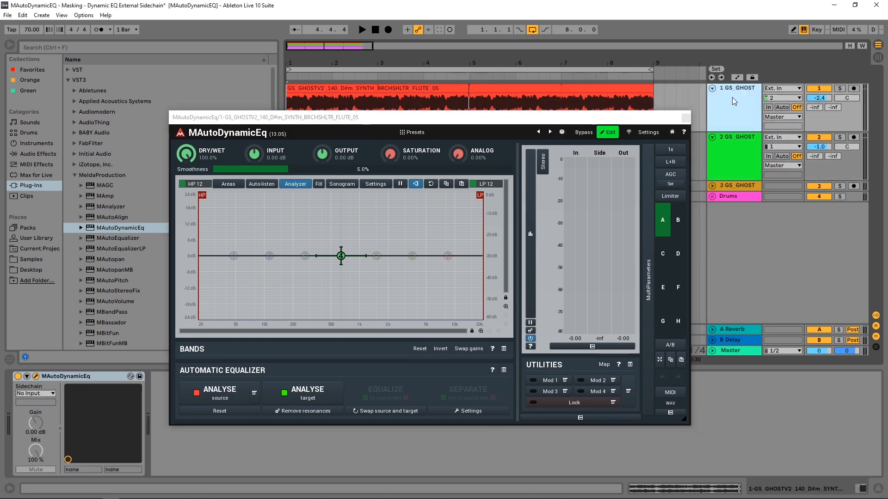
Select the second GS_GHOST track and toggle its Solo button.
click(736, 88)
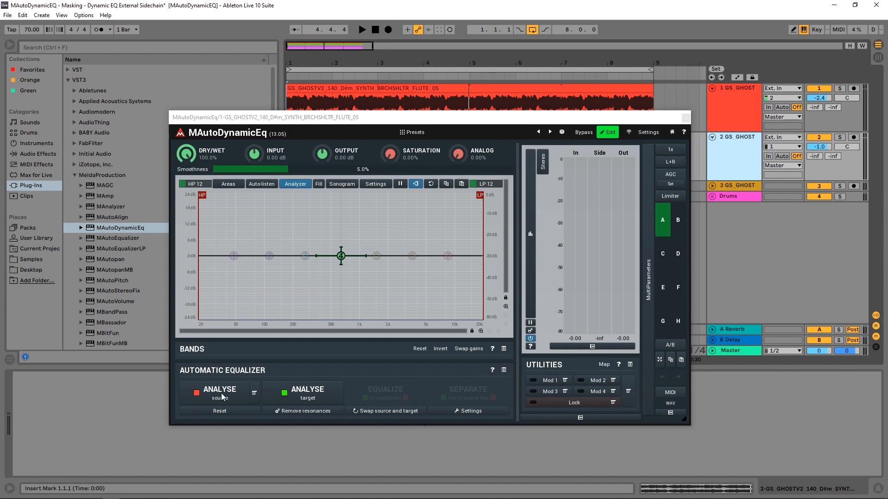
mouse_move(272, 394)
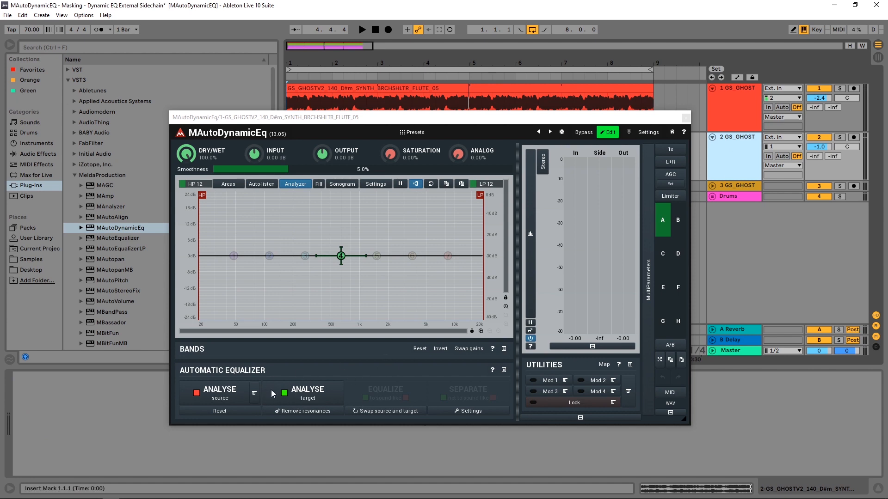
mouse_move(300, 375)
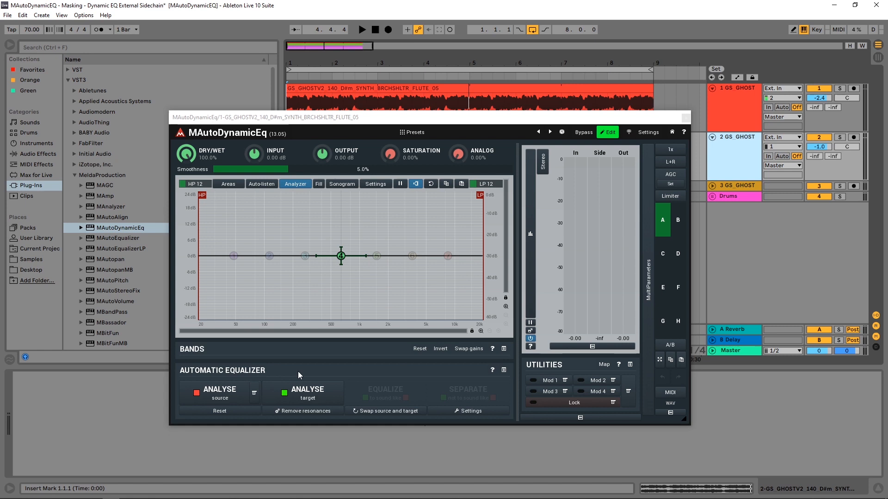
mouse_move(275, 399)
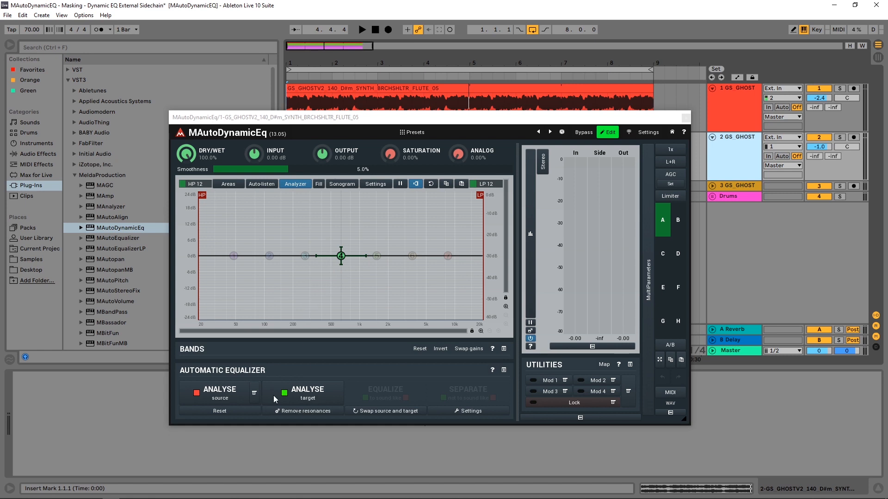
mouse_move(502, 141)
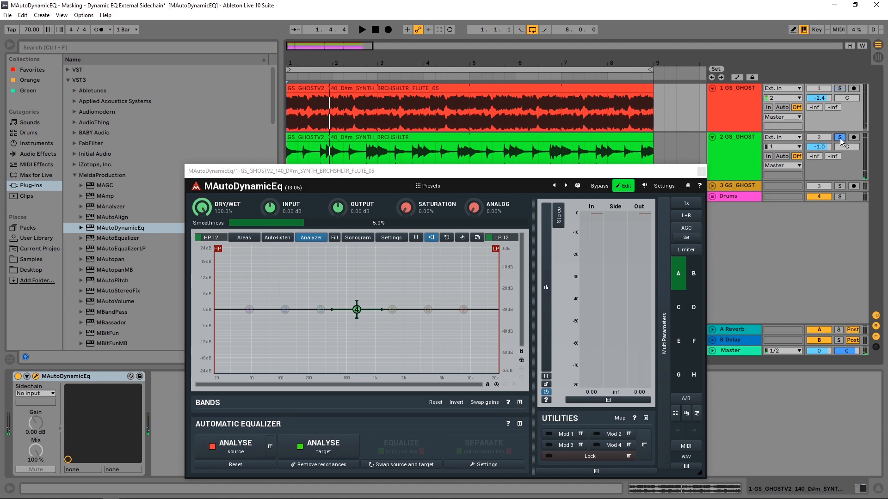
click(361, 29)
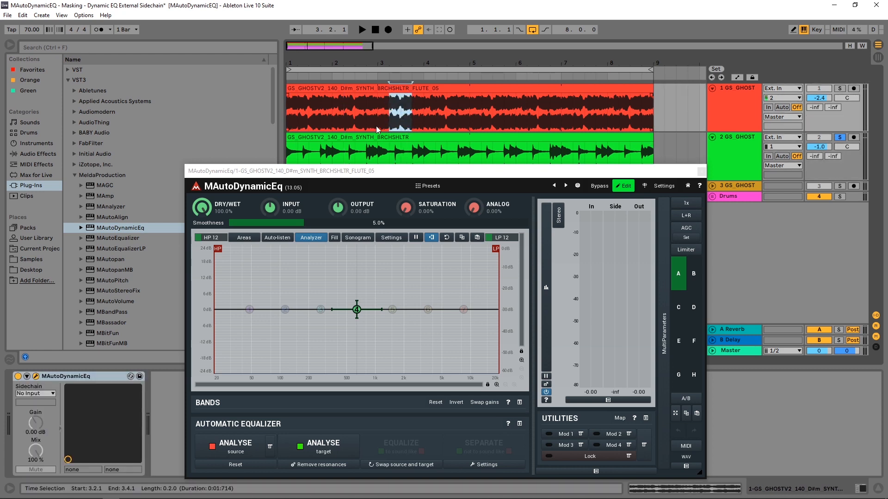
mouse_move(364, 179)
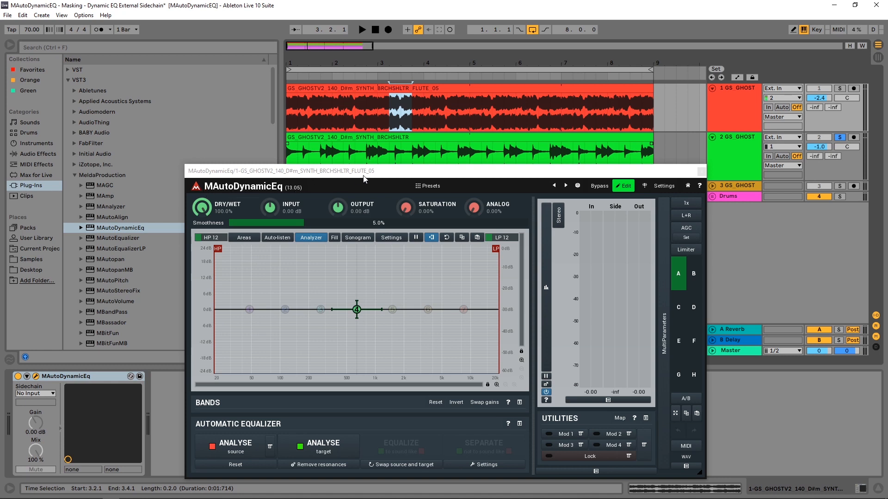
mouse_move(428, 157)
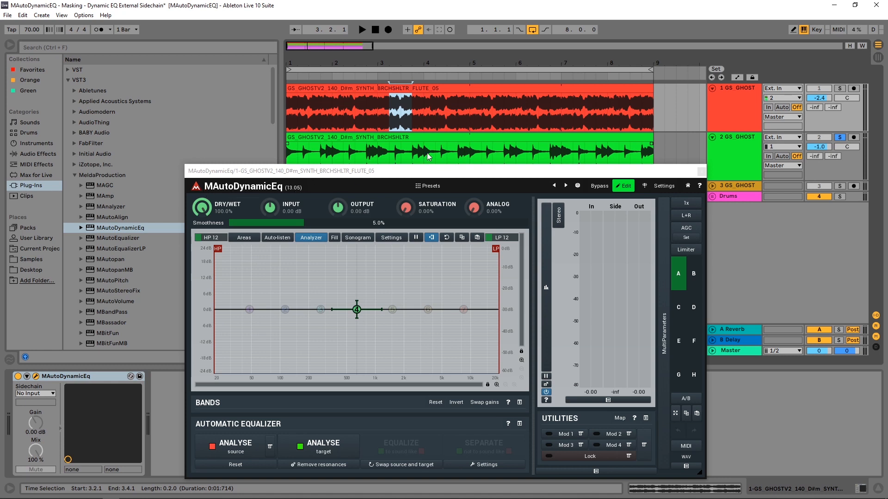
mouse_move(395, 174)
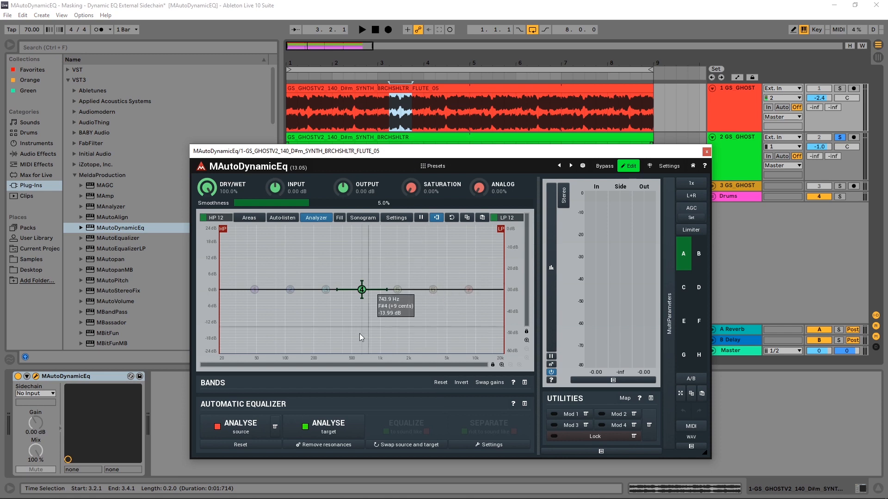
mouse_move(243, 434)
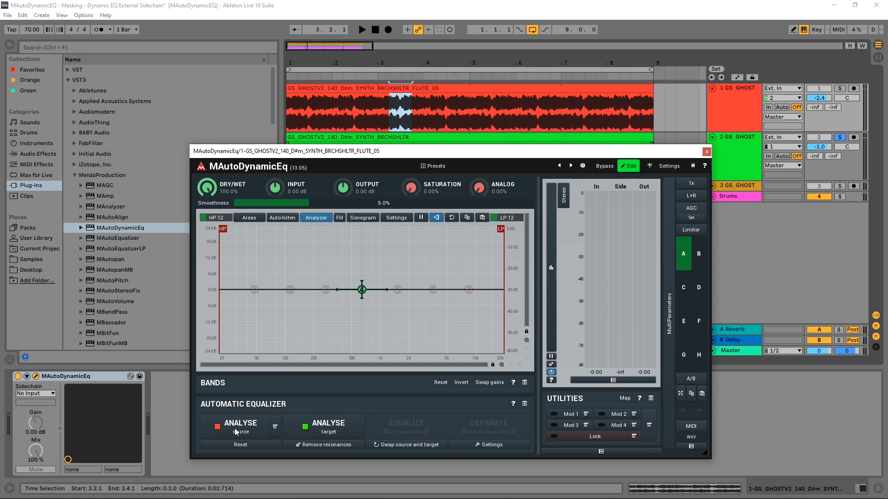
mouse_move(264, 393)
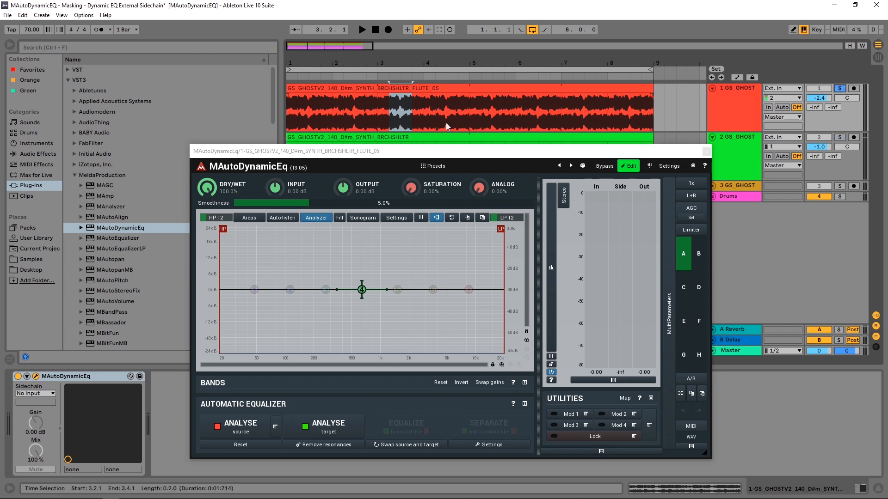
mouse_move(352, 307)
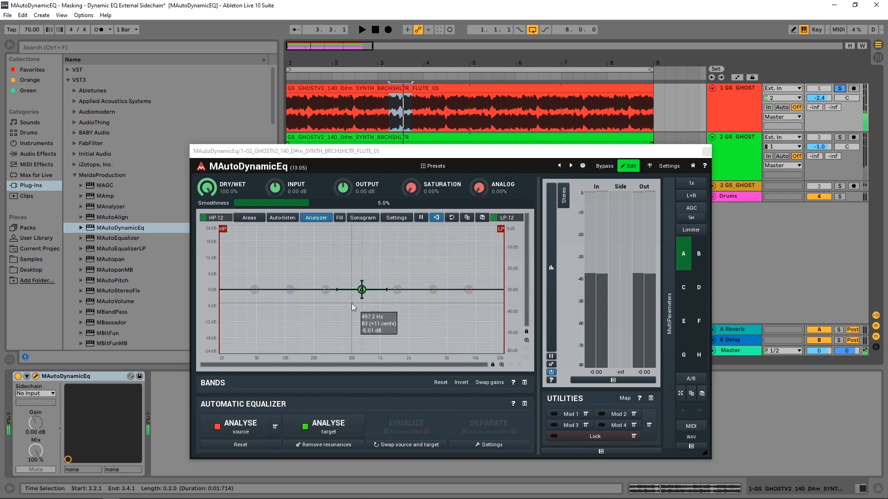
mouse_move(239, 433)
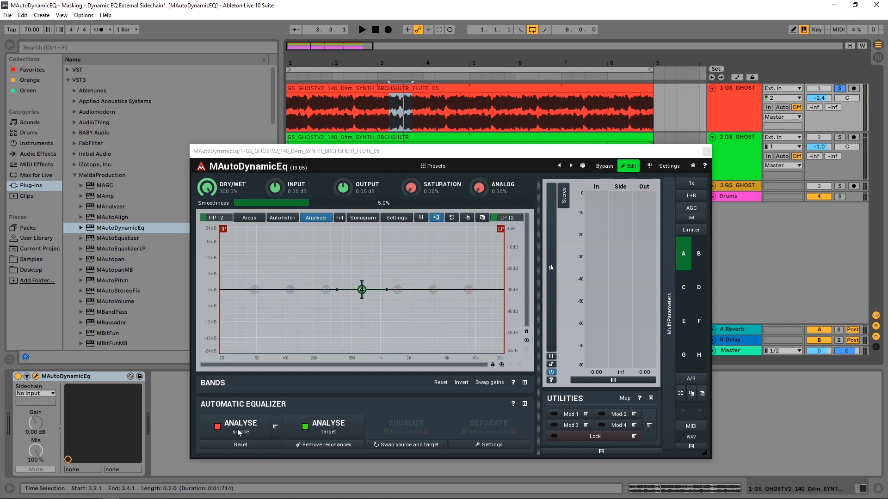
Browse the Hiphop, R'n'b presets in MAutoDynamicEq's Load Source Analysis dialog.
click(274, 428)
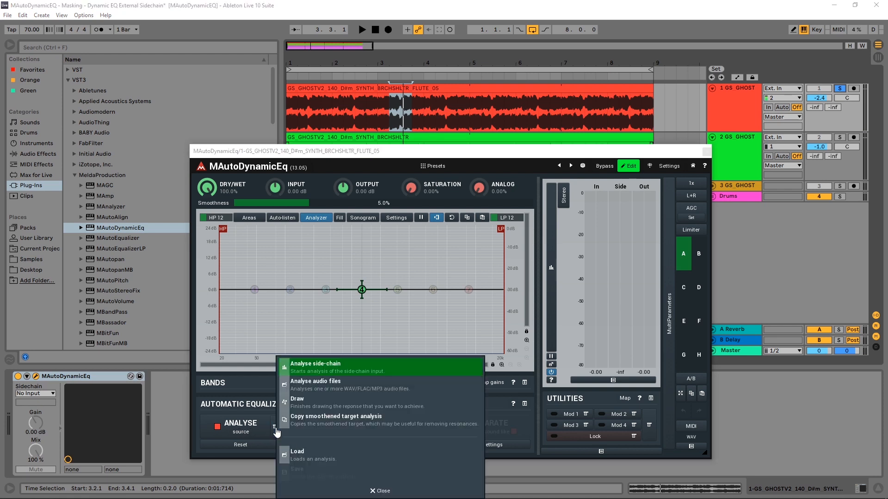
mouse_move(315, 385)
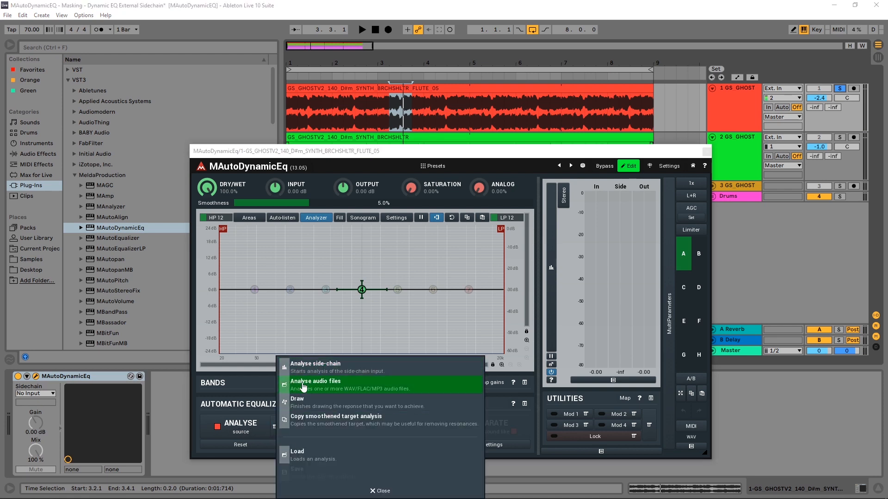
mouse_move(338, 391)
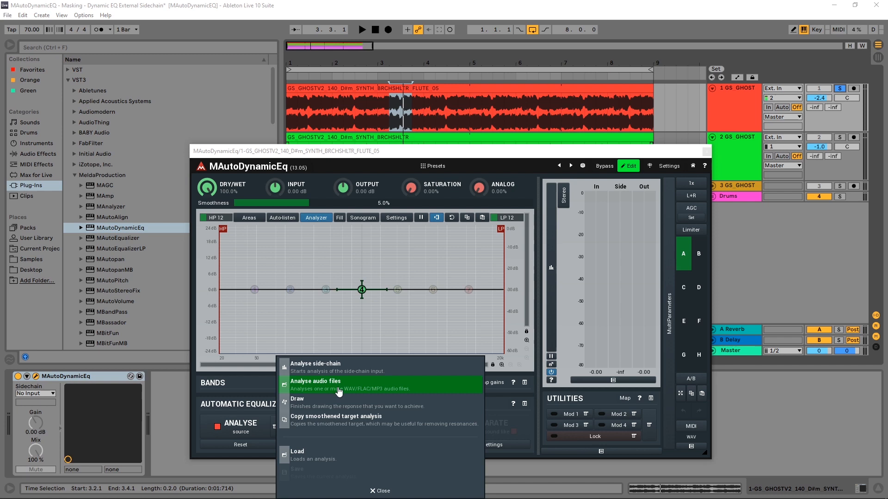
mouse_move(317, 366)
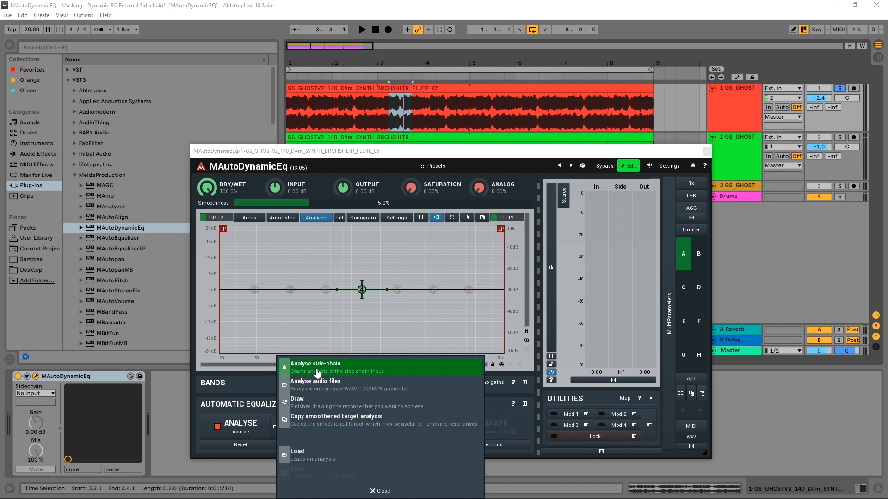
mouse_move(316, 385)
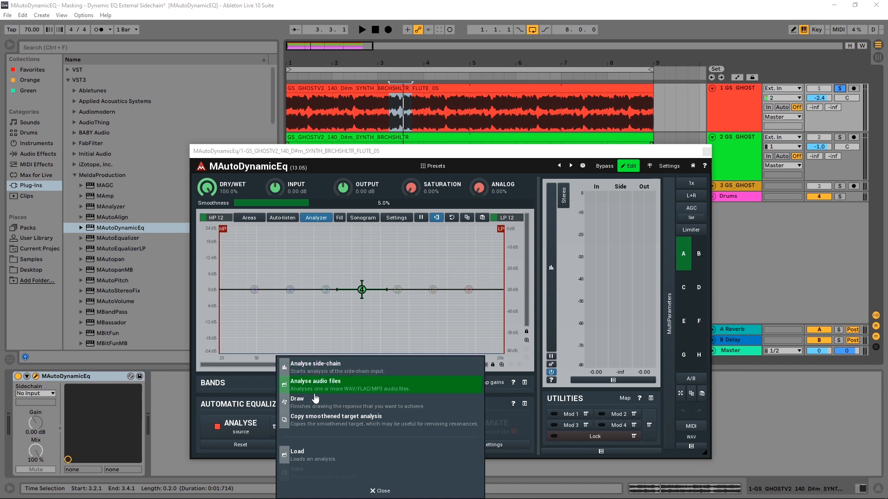
mouse_move(323, 403)
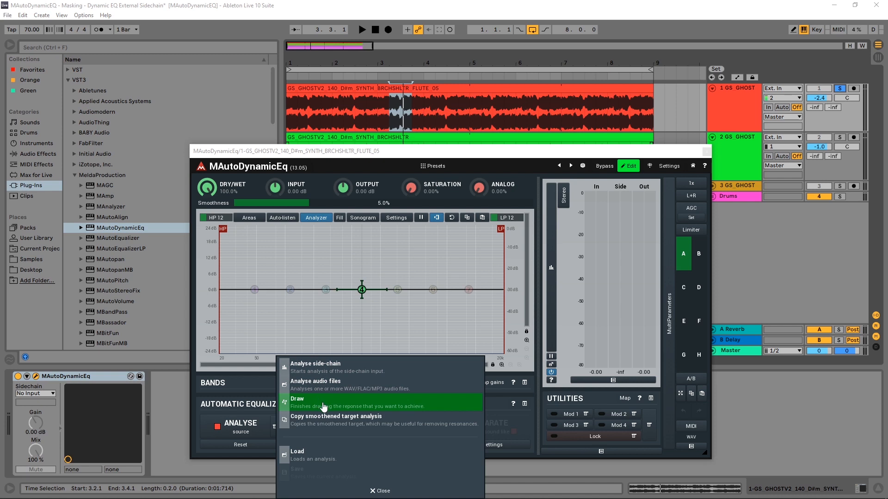
click(297, 451)
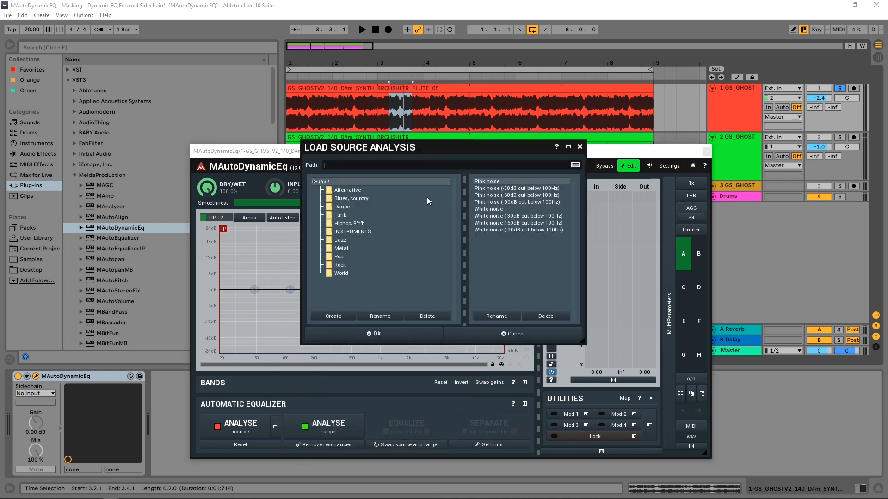
mouse_move(379, 204)
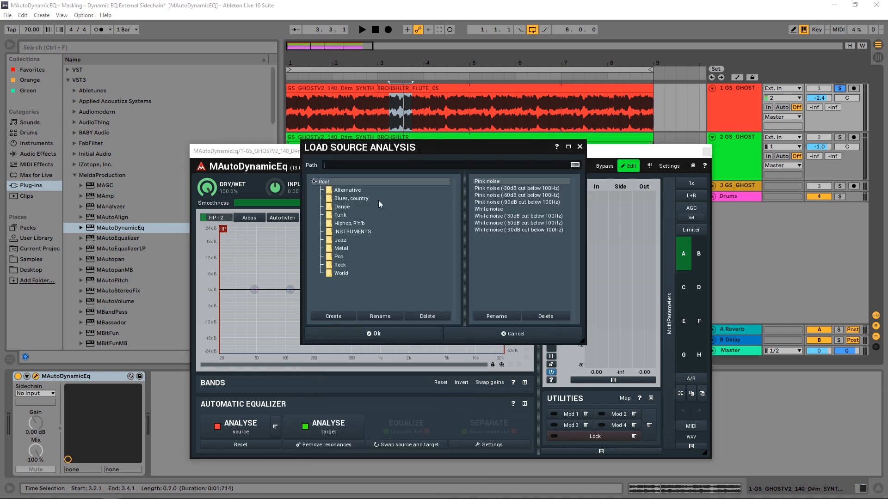
mouse_move(333, 295)
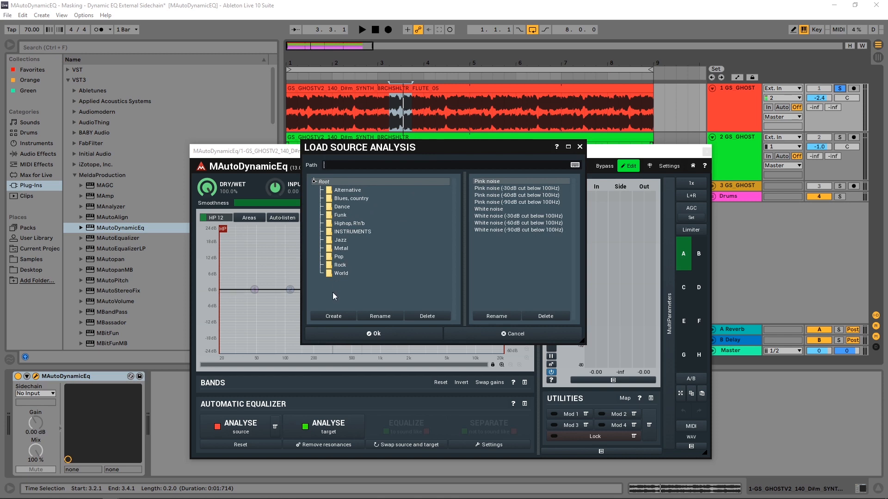
mouse_move(331, 225)
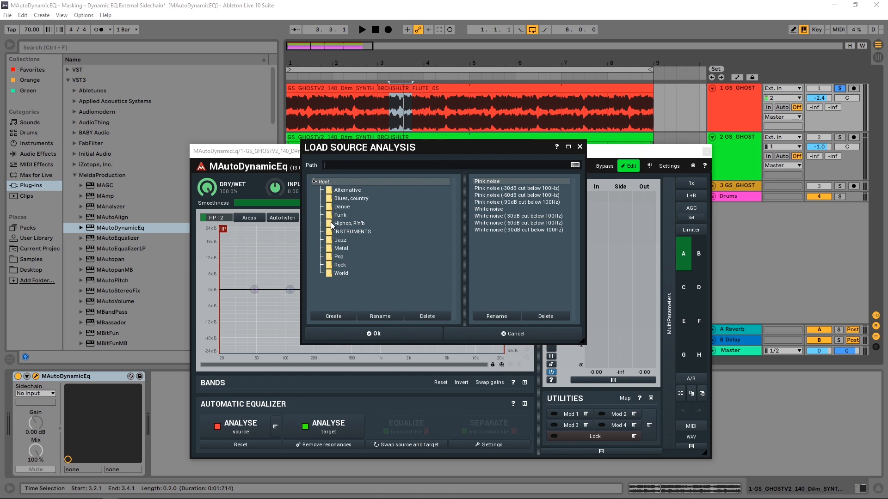
click(348, 223)
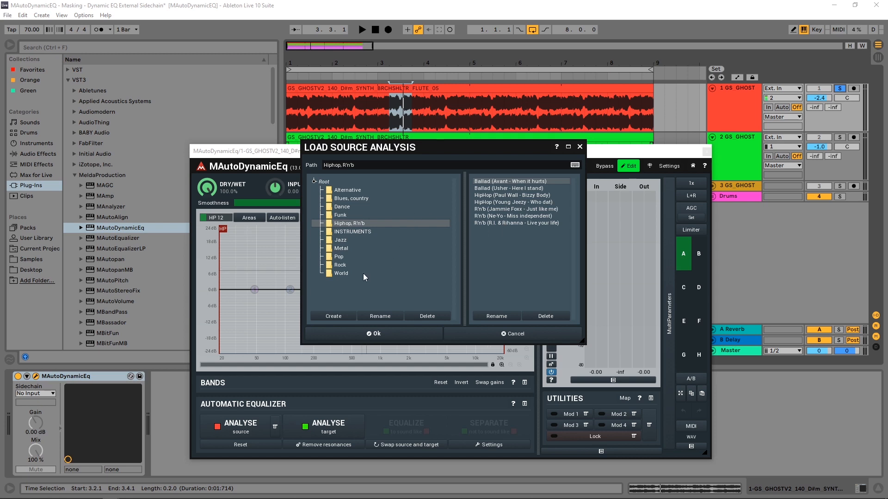
mouse_move(358, 282)
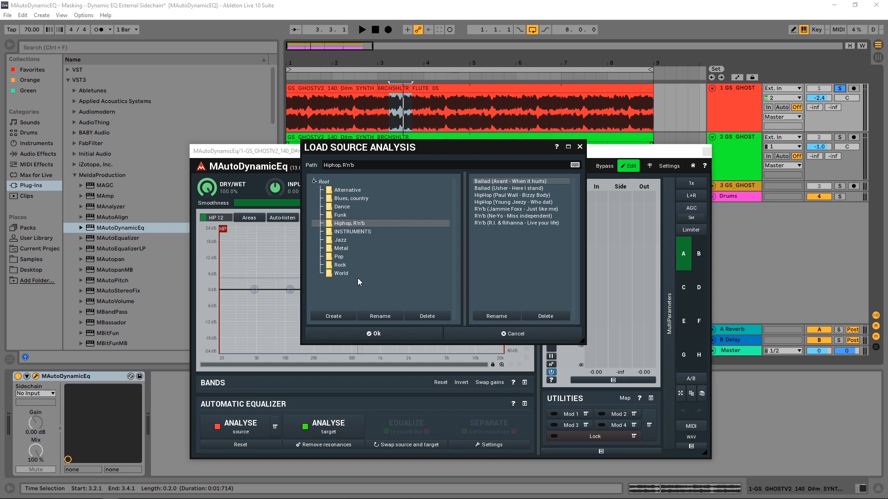
mouse_move(377, 220)
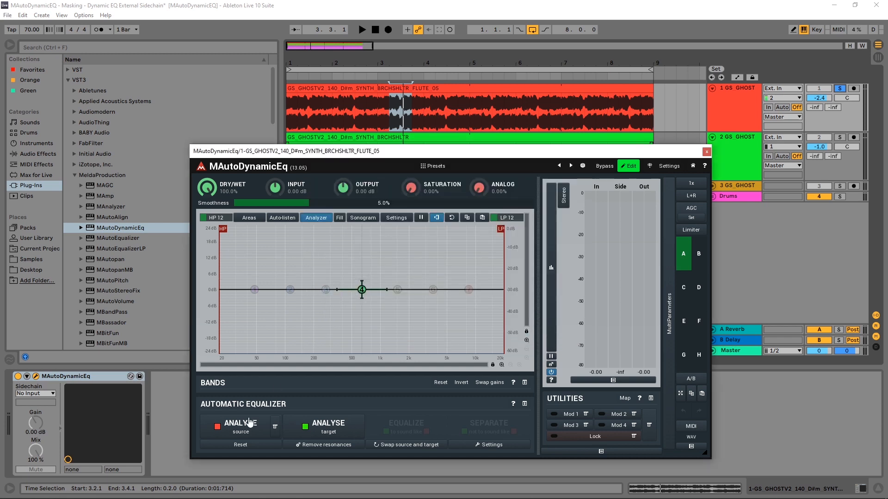
Record the flute's spectrum with ANALYSE source, storing it as the red curve.
click(239, 424)
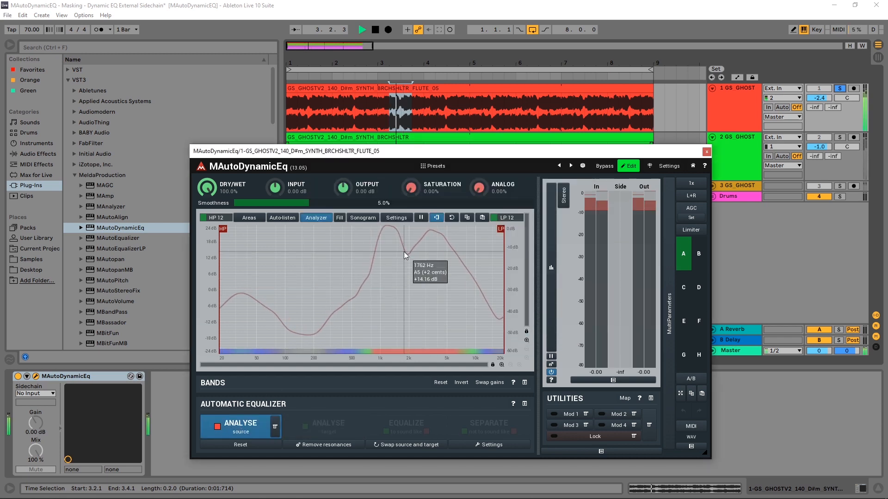
mouse_move(391, 309)
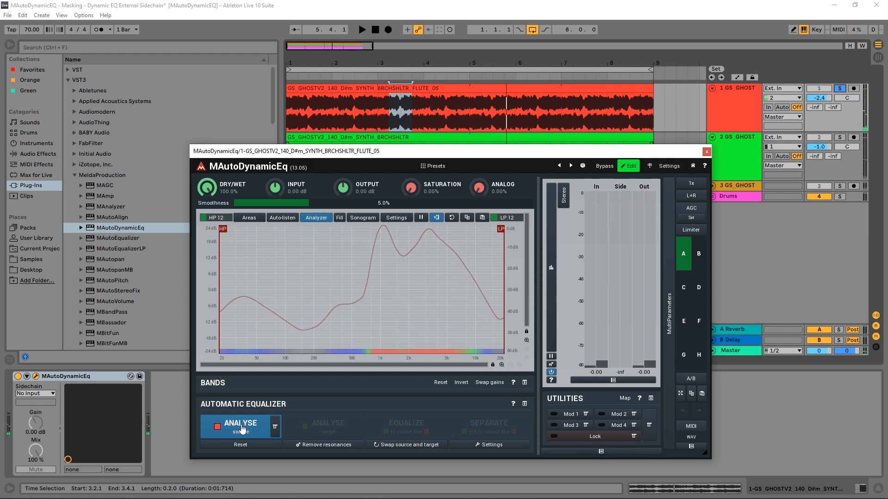
click(240, 425)
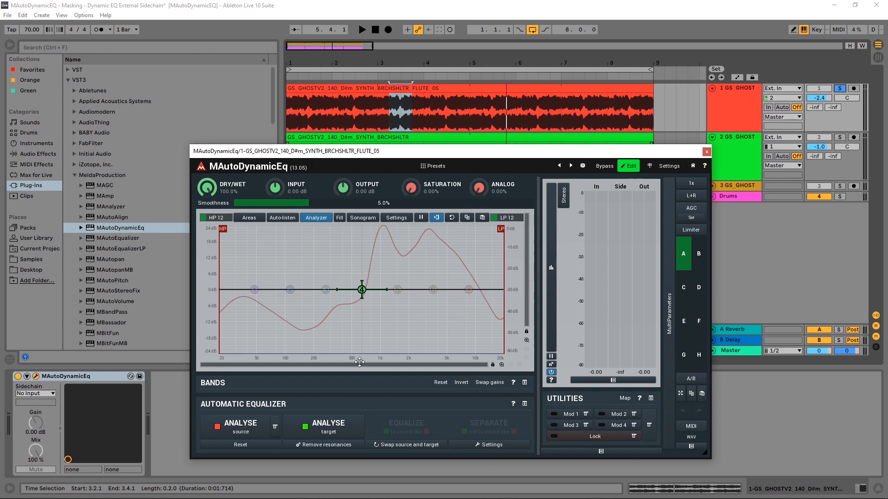
mouse_move(384, 238)
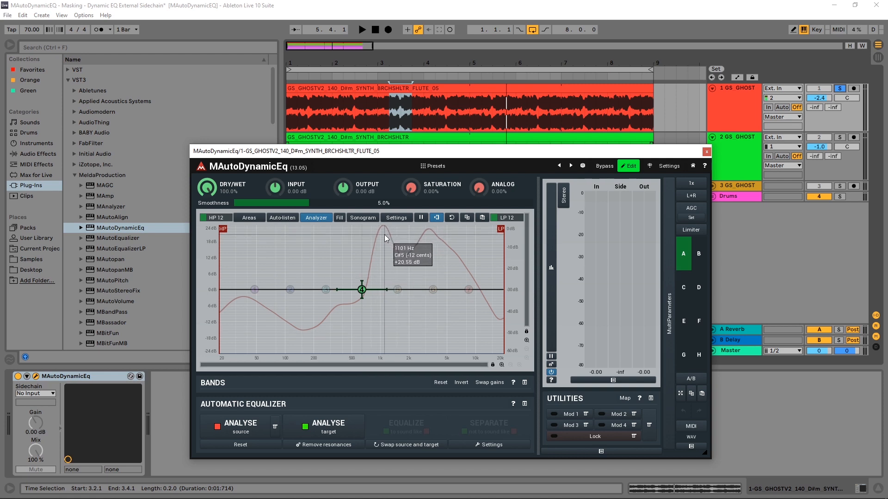
mouse_move(389, 261)
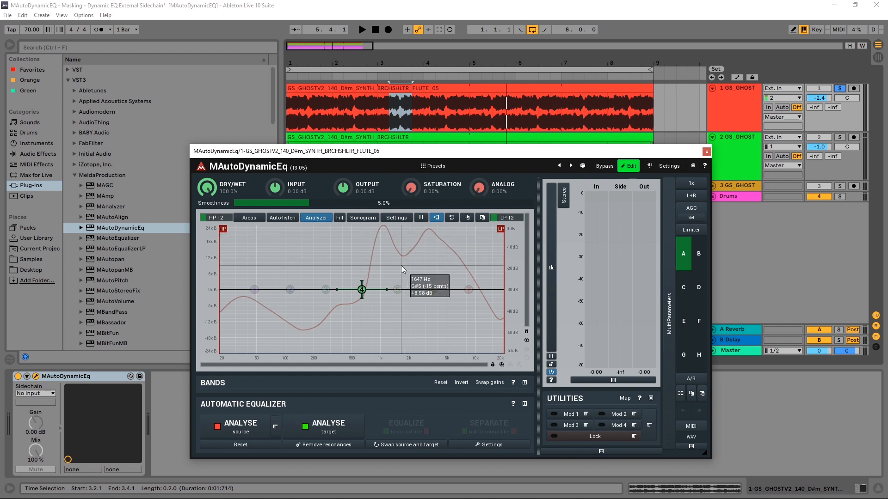
mouse_move(479, 319)
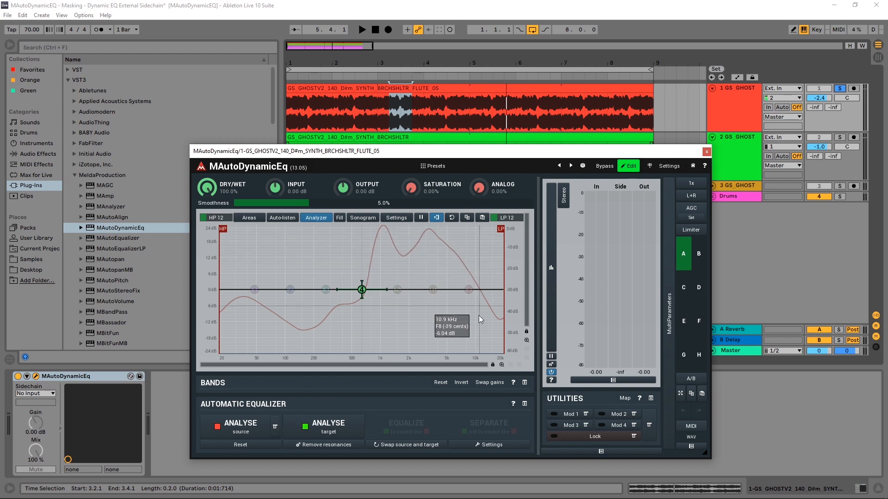
mouse_move(519, 173)
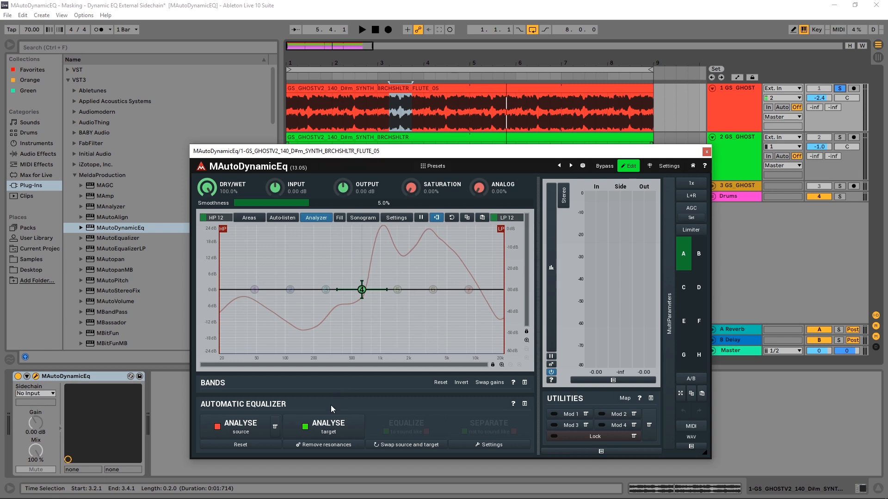
mouse_move(322, 428)
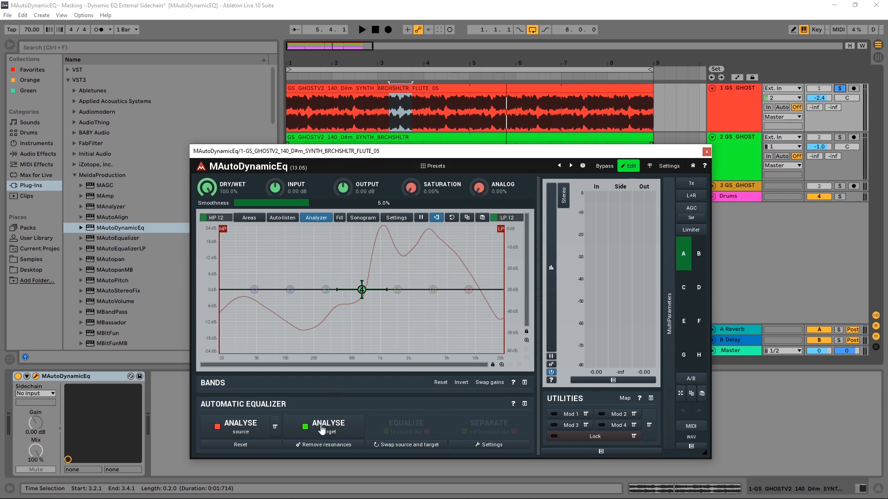
On the synth track's MAutoDynamicEq, solo the synth and start ANALYSE target.
click(328, 425)
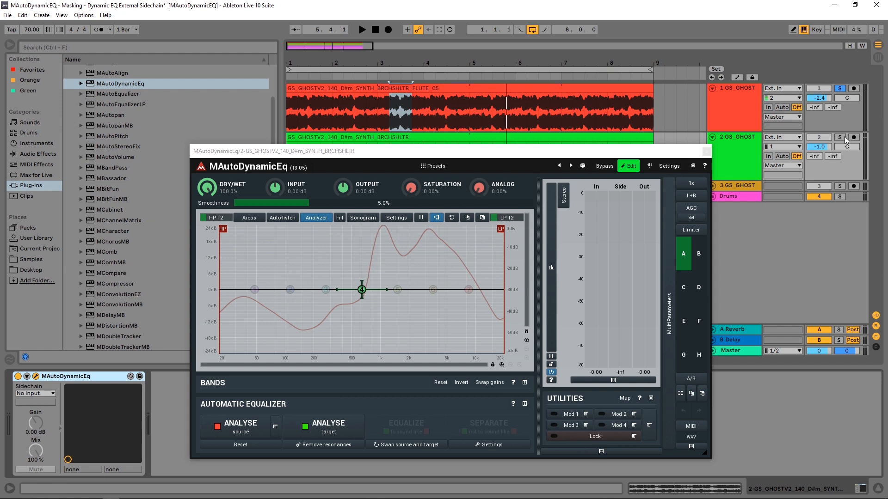
click(361, 28)
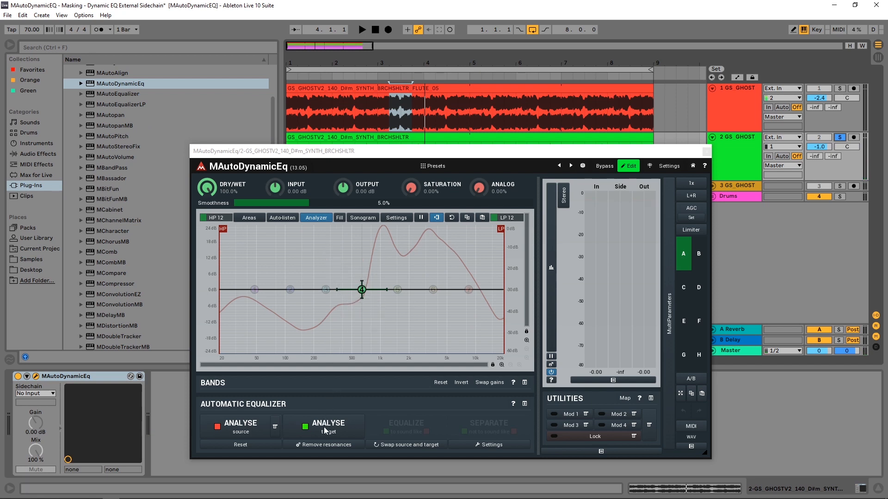
click(328, 427)
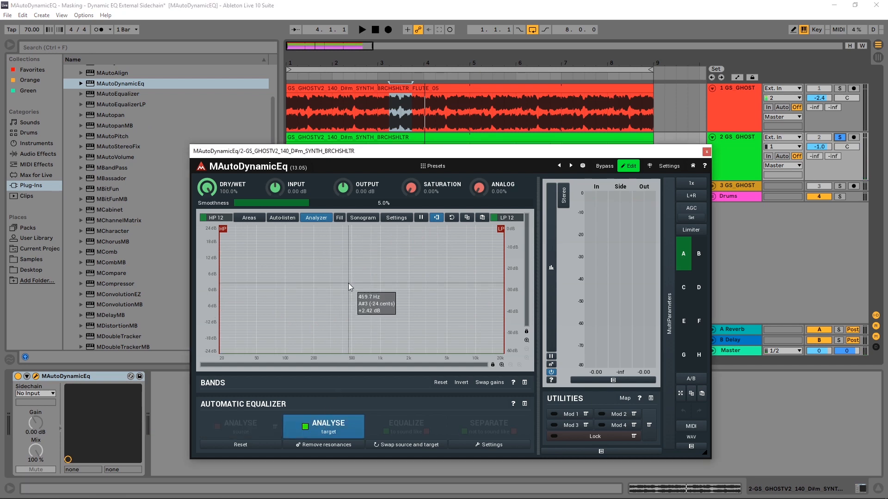
click(362, 30)
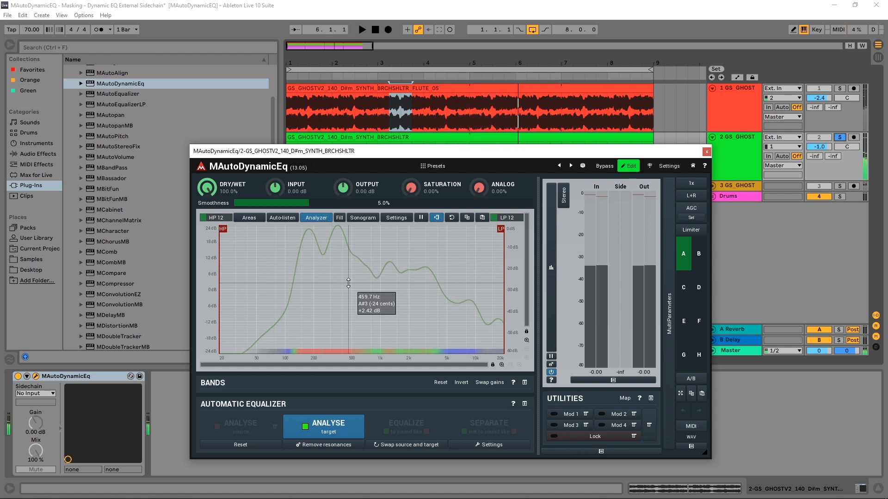
Stop the synth target analysis so the green curve sits beside the red one.
click(329, 426)
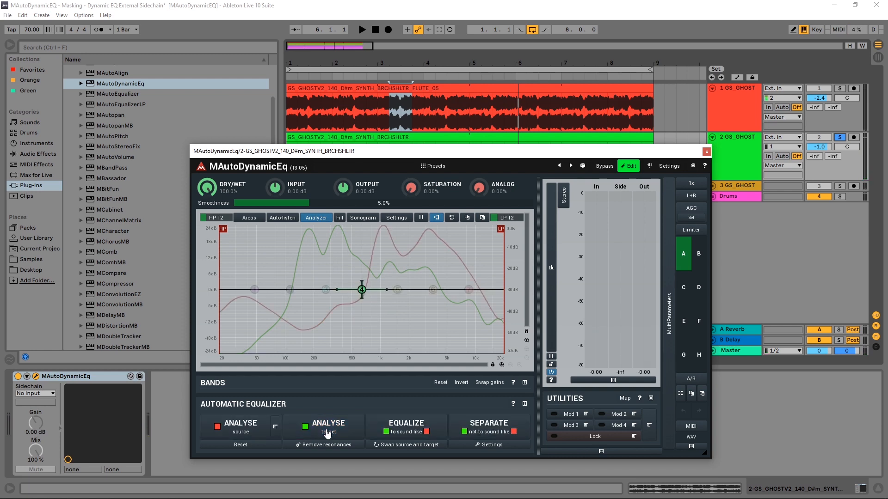
mouse_move(416, 283)
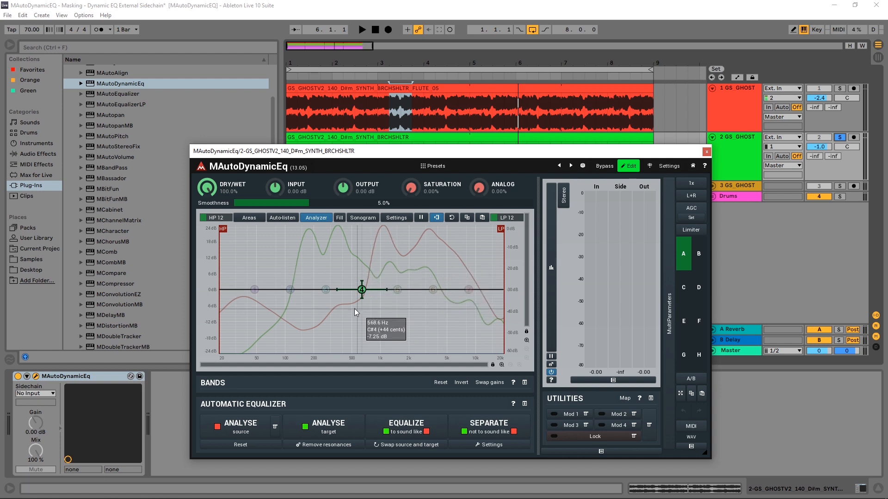
mouse_move(297, 317)
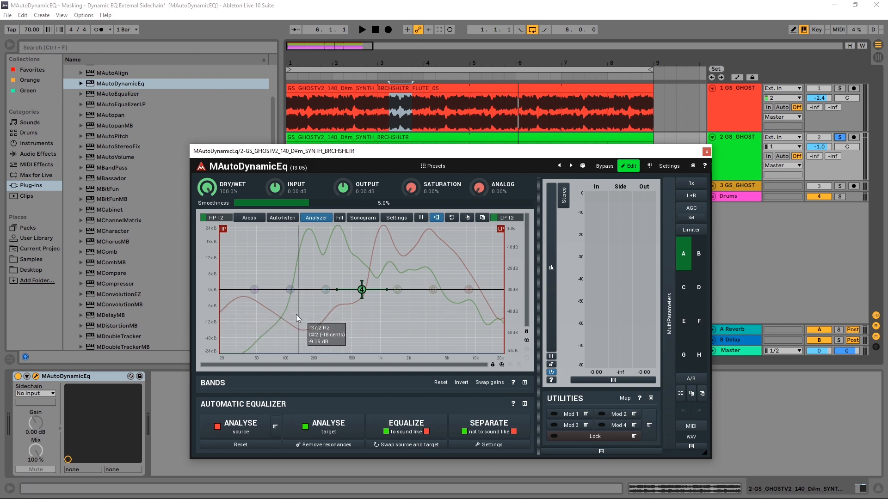
mouse_move(294, 319)
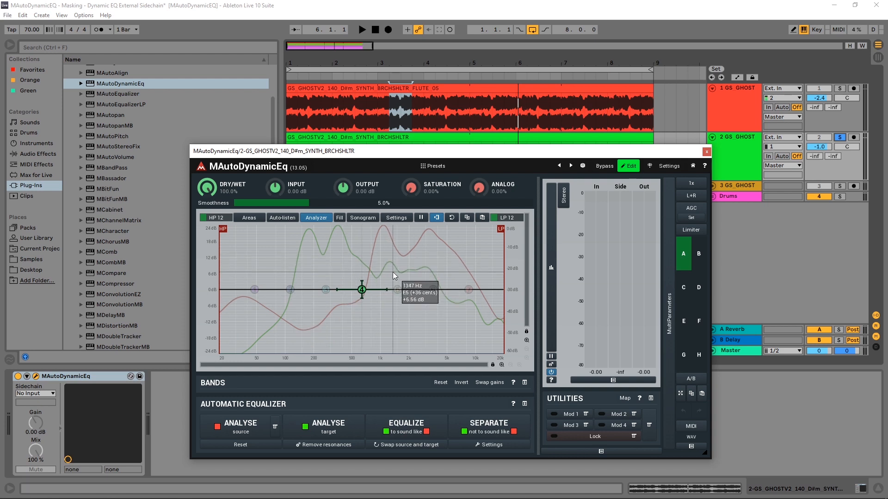
mouse_move(247, 402)
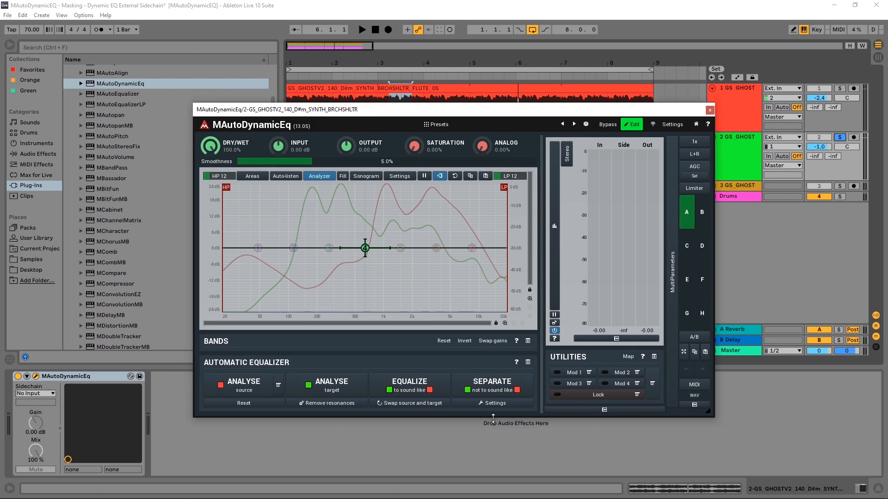
Toggle the automatic equalizer panel and drag the MAutoDynamicEq window upward into view.
click(527, 362)
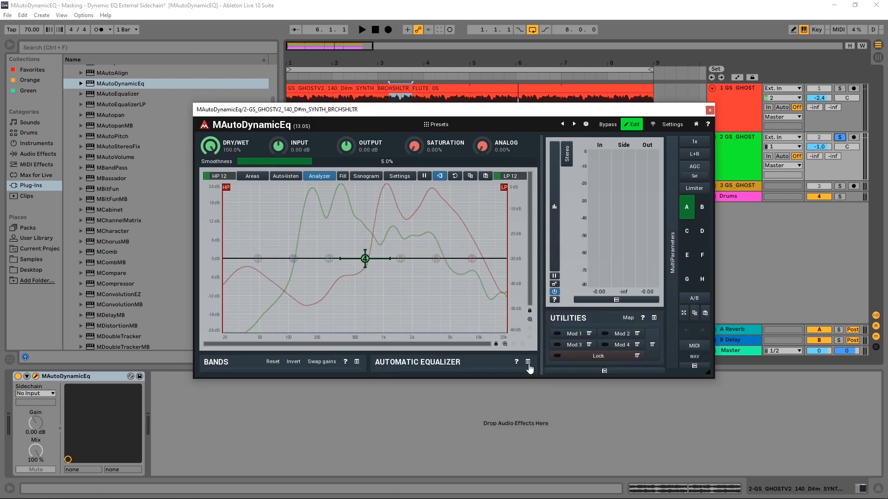
click(527, 361)
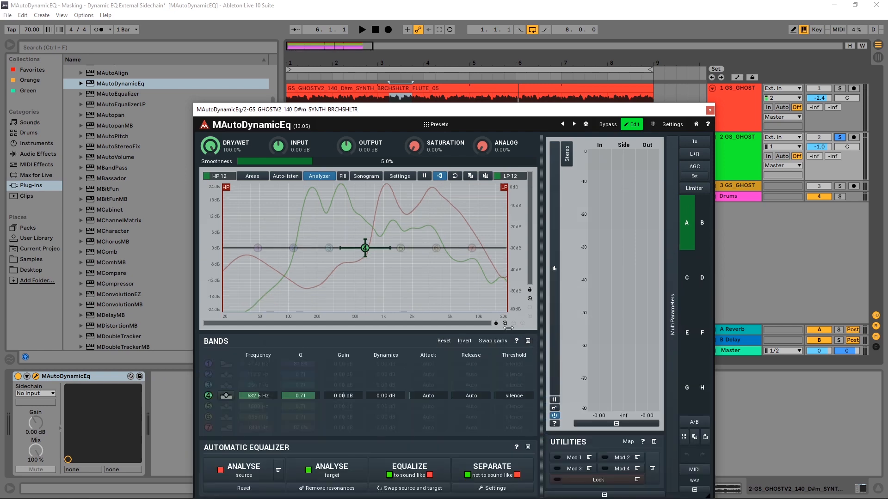
drag(447, 109, 447, 46)
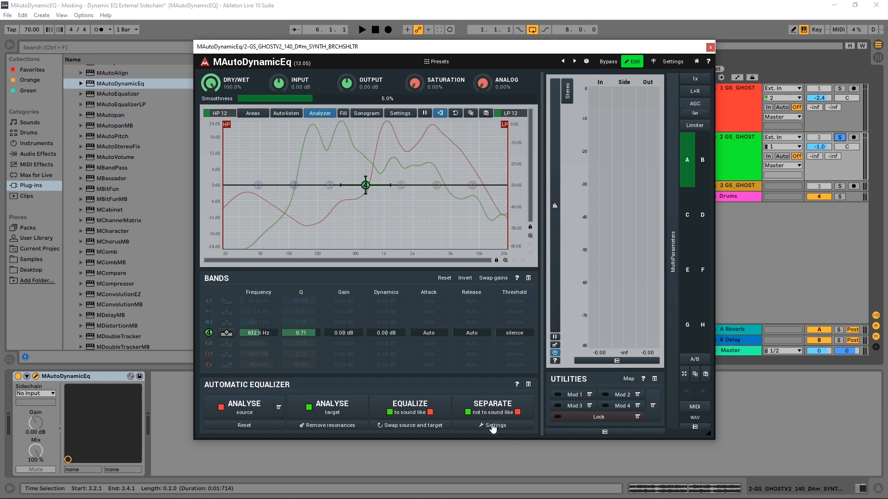
Run Separate to generate bands near 1111, 357.5, 3040 and 1437 Hz.
click(495, 426)
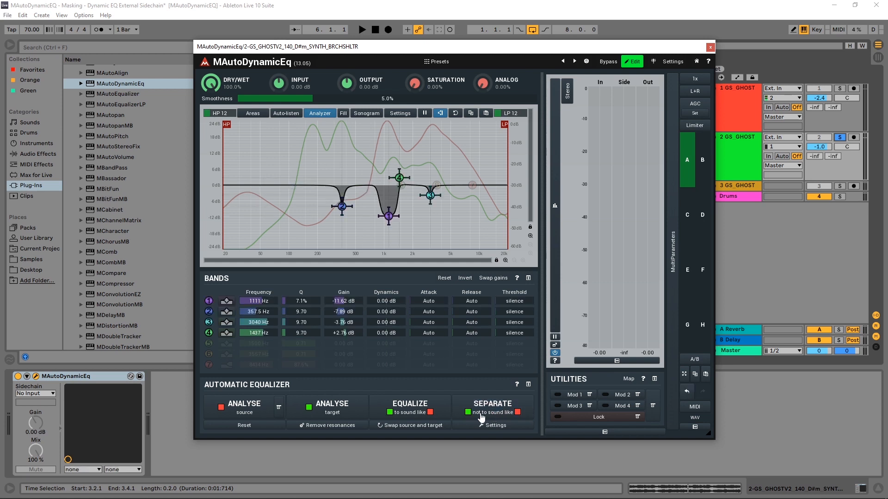
mouse_move(357, 202)
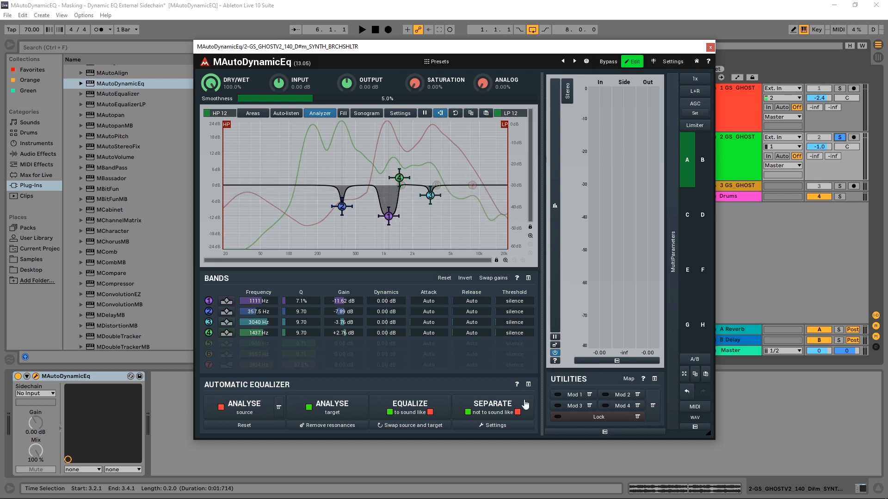
click(493, 425)
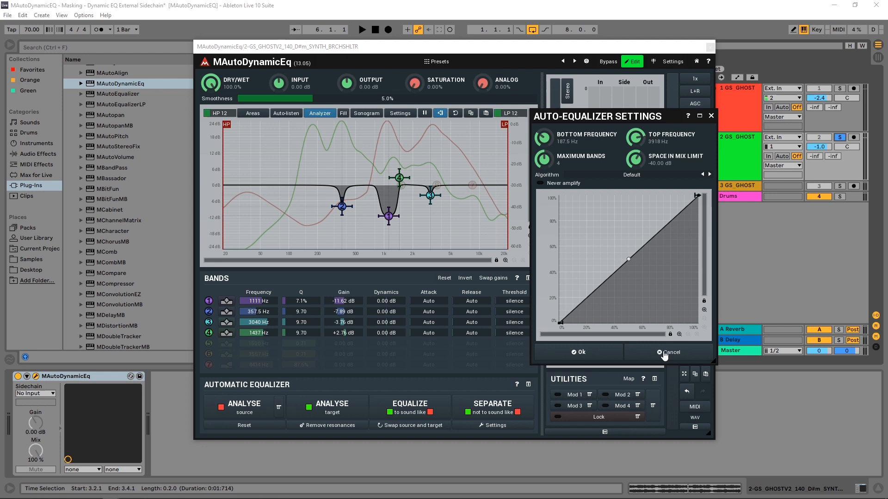
mouse_move(657, 358)
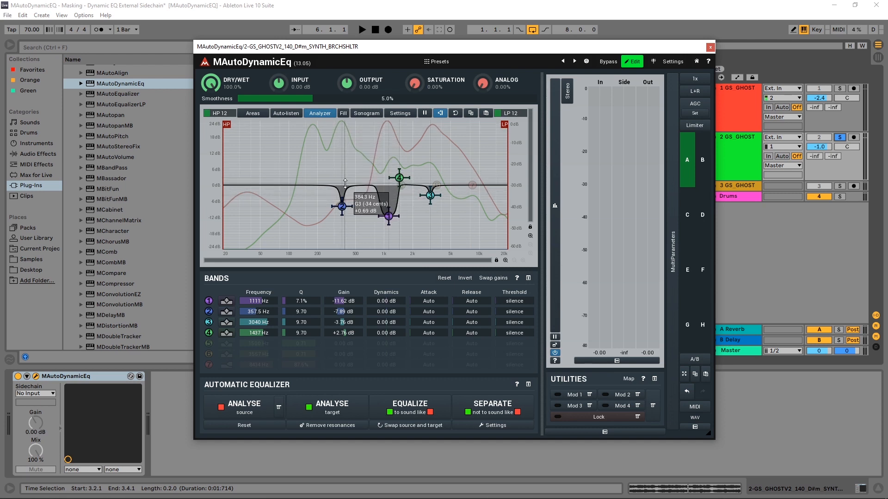
mouse_move(497, 184)
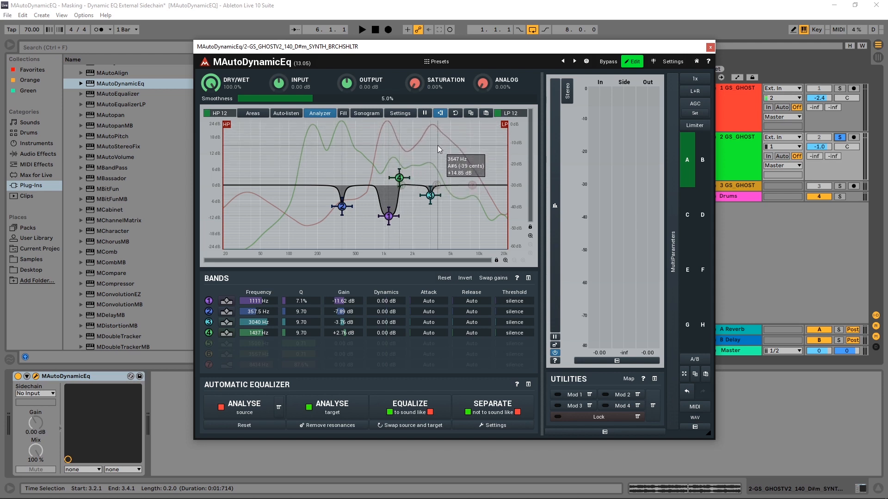
mouse_move(421, 242)
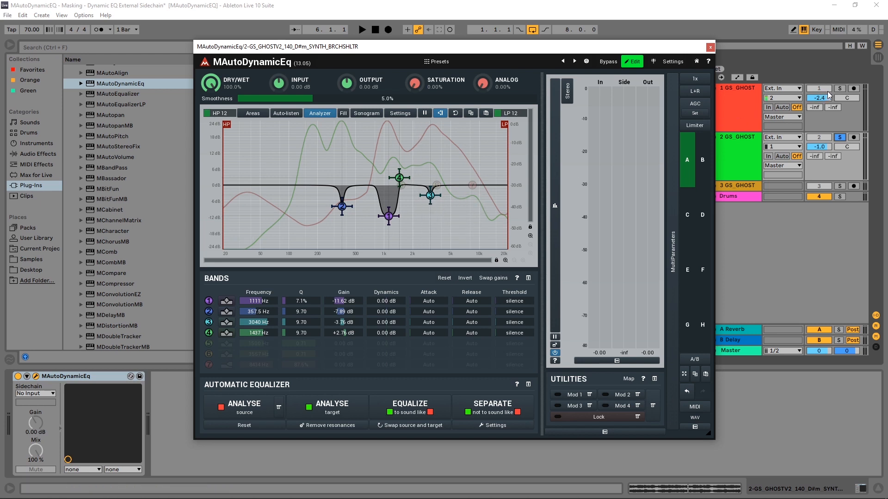
Solo the flute with the synth and compare the mix with and without the equalizer.
click(839, 88)
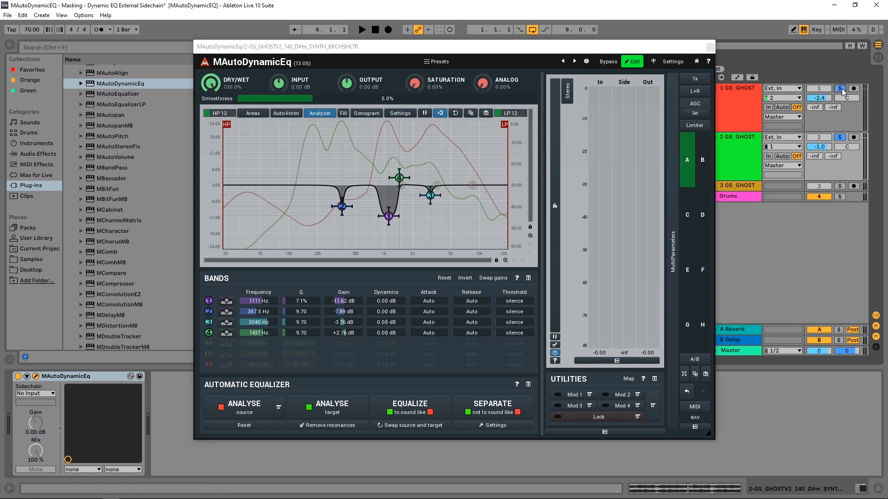
click(840, 89)
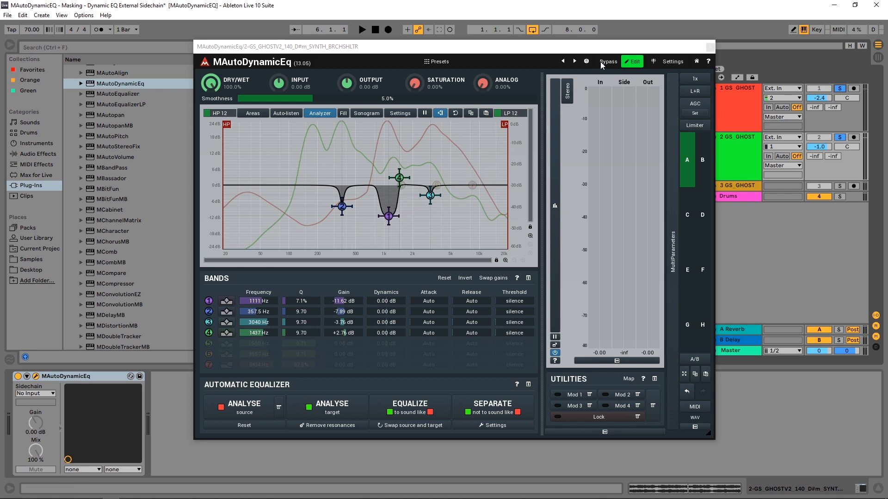
click(361, 29)
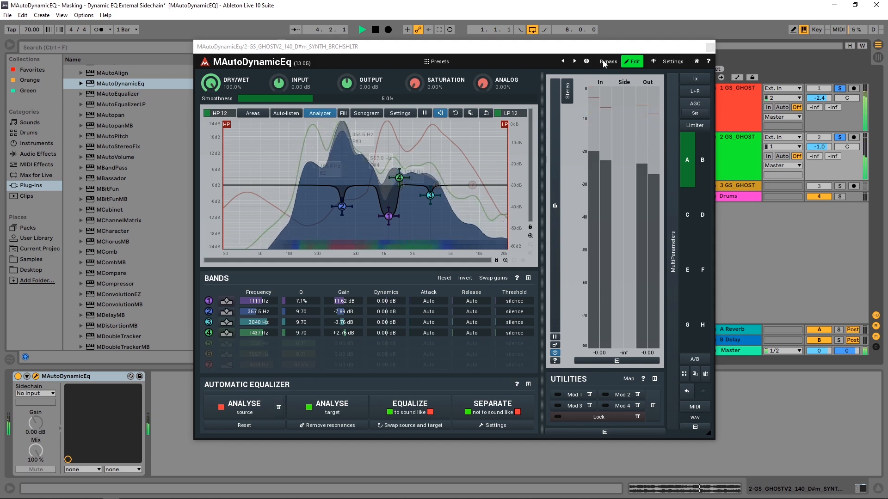
click(607, 61)
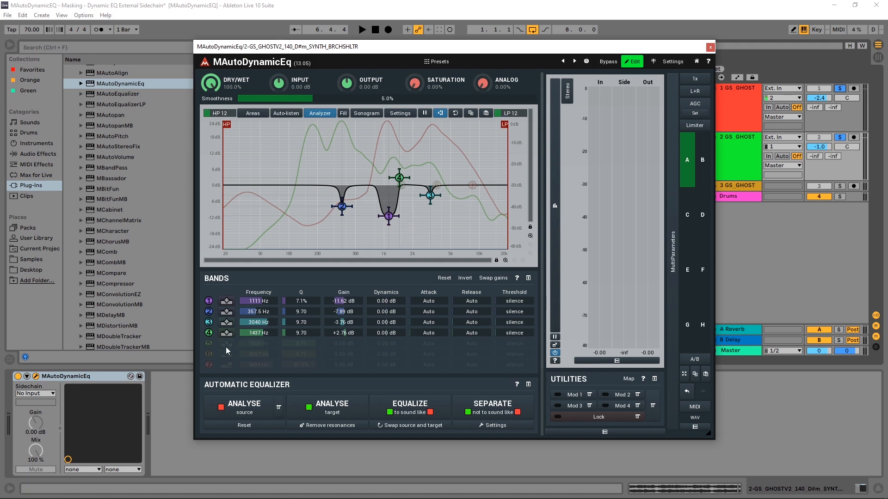
Disable band 4, the 1437 Hz boost, leaving three active cuts.
click(226, 333)
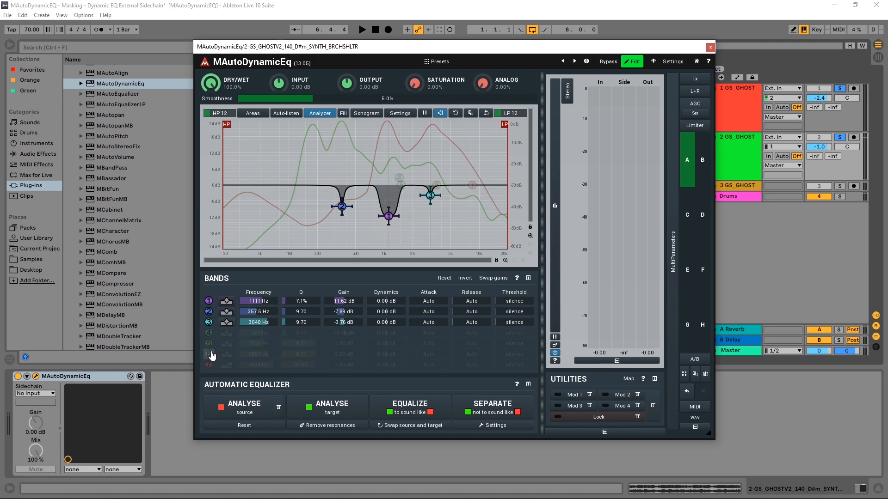
mouse_move(320, 278)
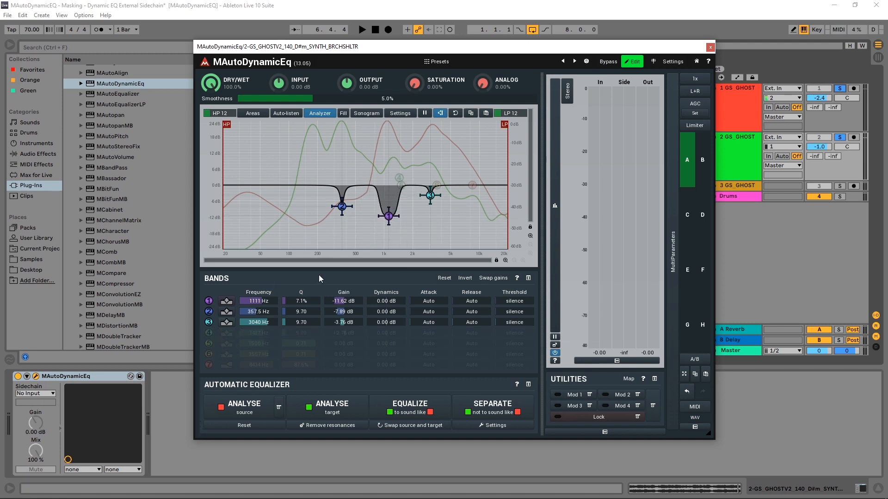
mouse_move(378, 202)
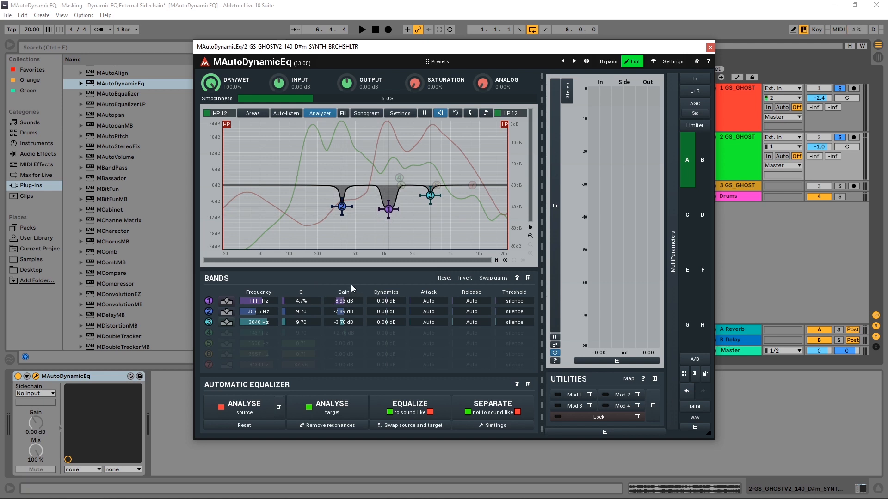
mouse_move(374, 275)
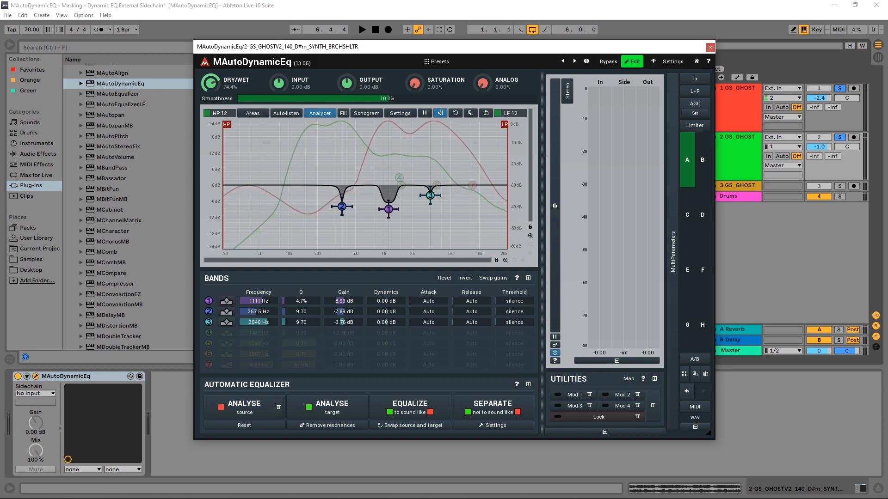
mouse_move(411, 139)
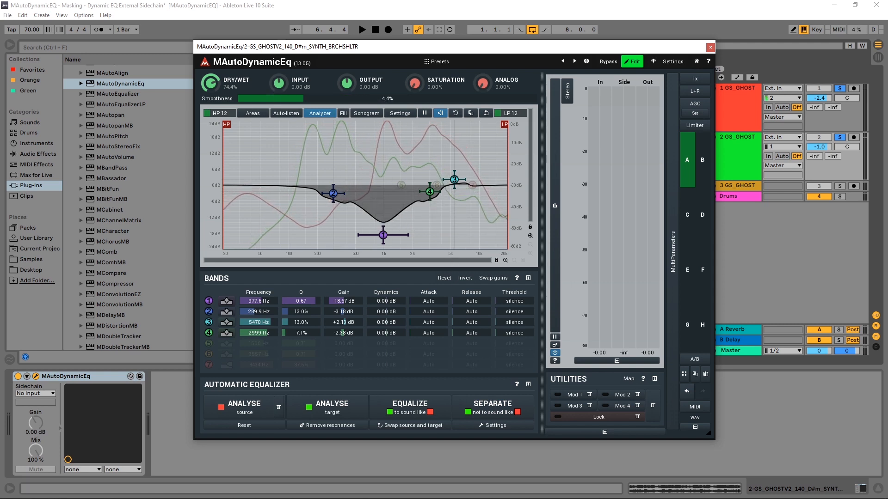
Rerun Separate to produce cuts at 1127, 357.5 and 1011 Hz.
click(496, 426)
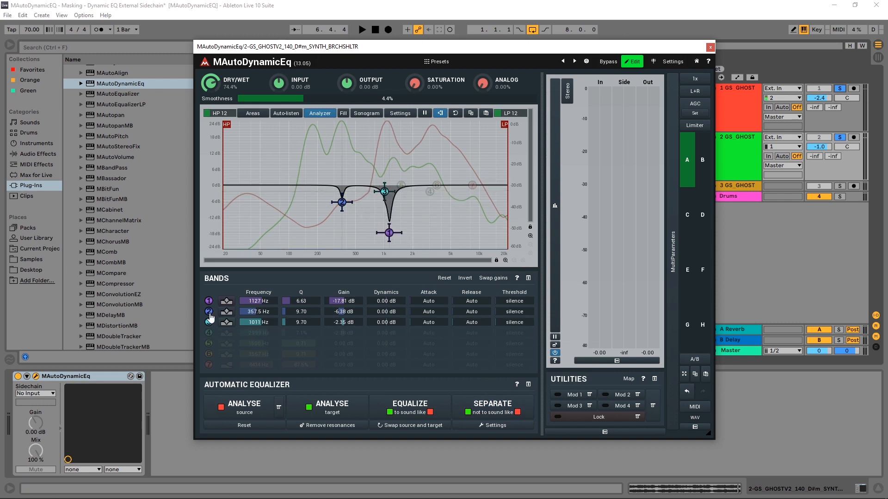
Disable the third band at 1011 Hz so only two cut bands remain.
click(209, 322)
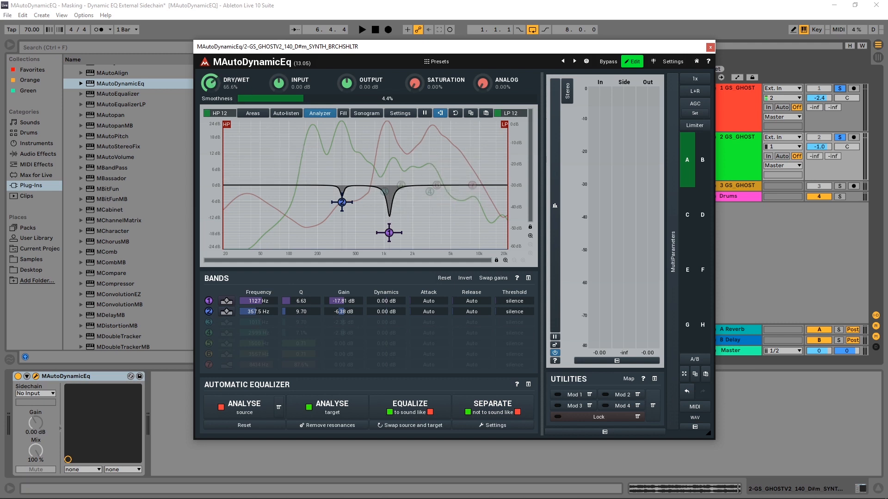
mouse_move(433, 179)
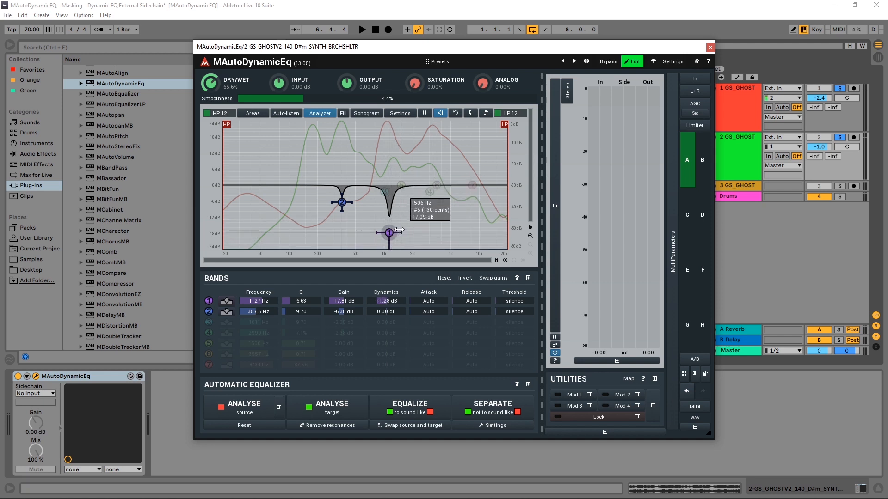
mouse_move(413, 191)
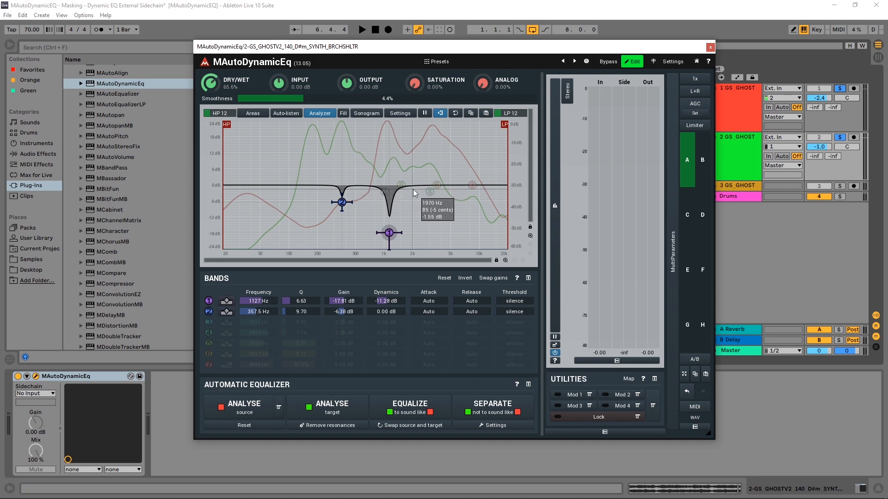
mouse_move(414, 190)
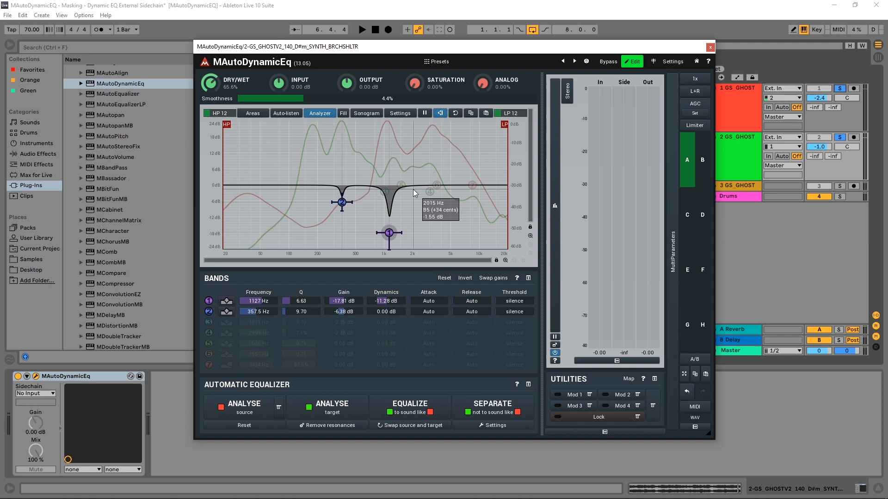
mouse_move(465, 342)
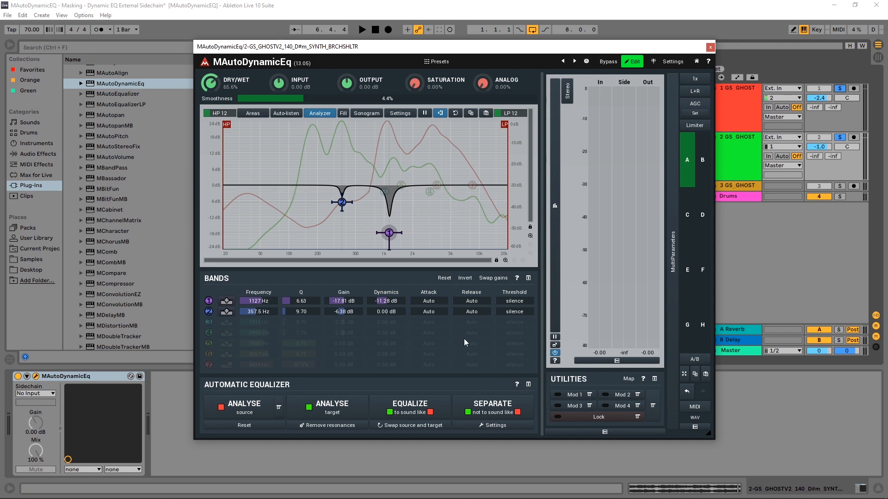